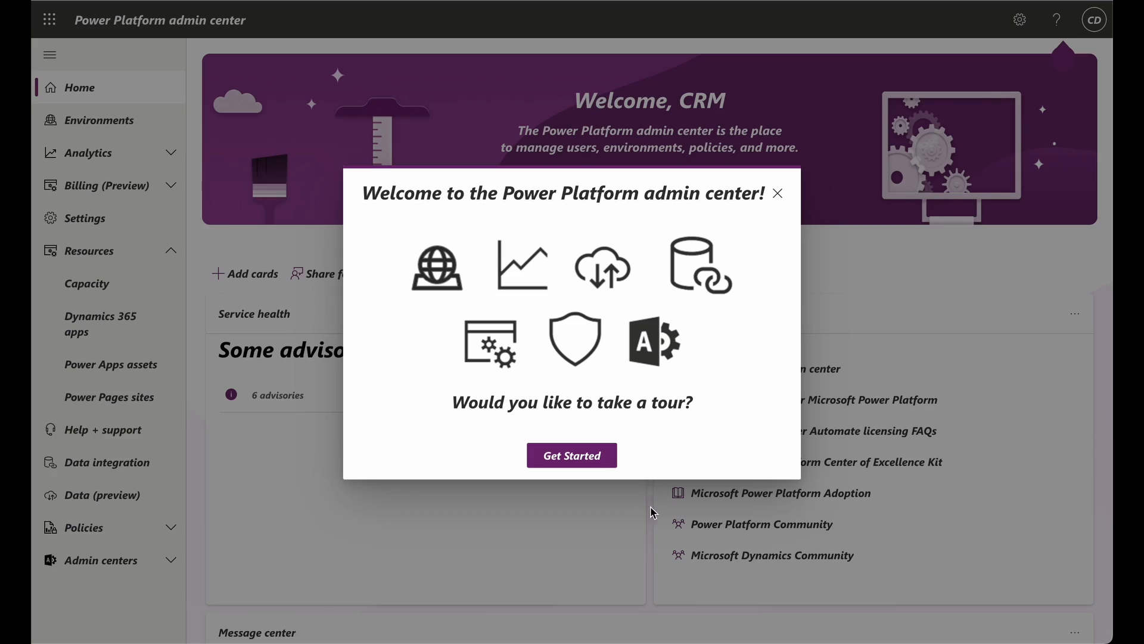
- Dismiss the welcome tour dialog and go to the Capacity summary from the left navigation
click(776, 193)
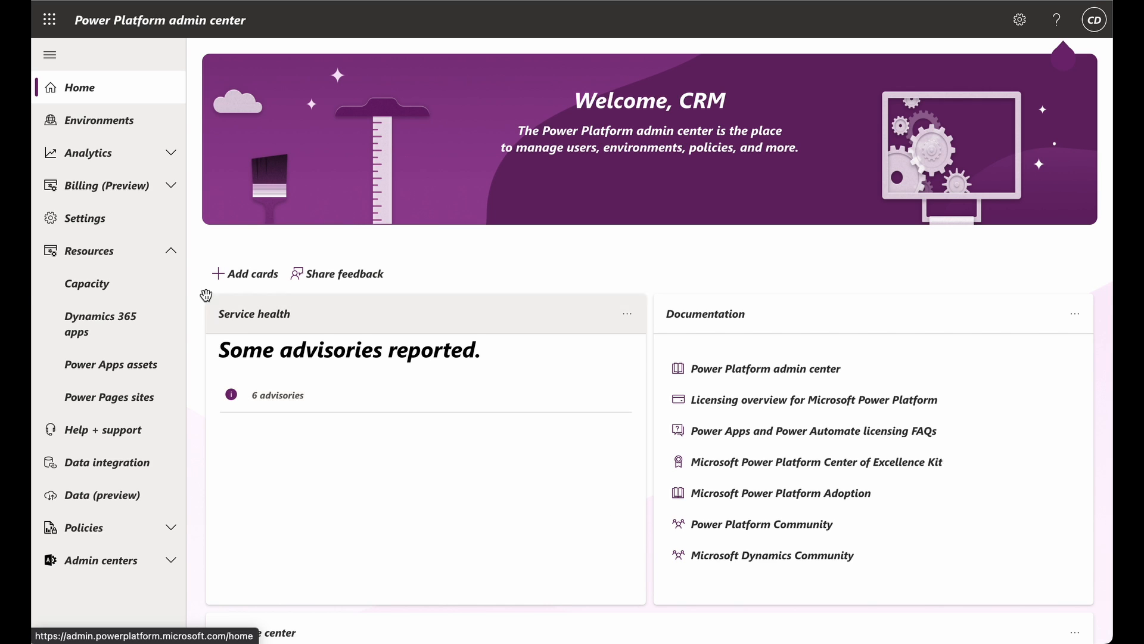
click(86, 284)
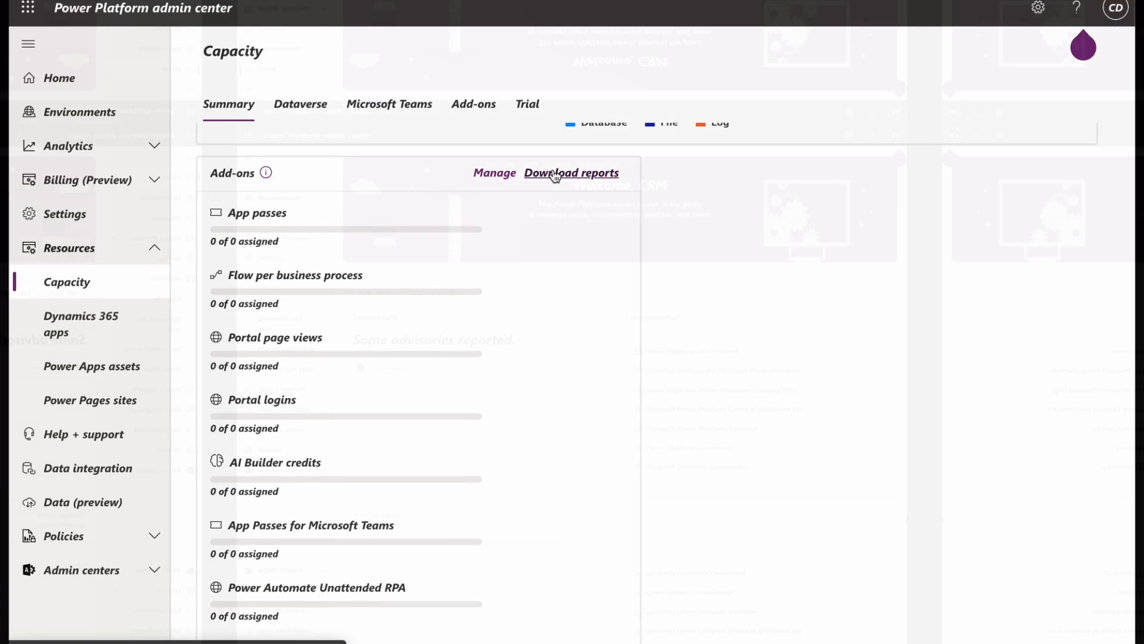
click(61, 78)
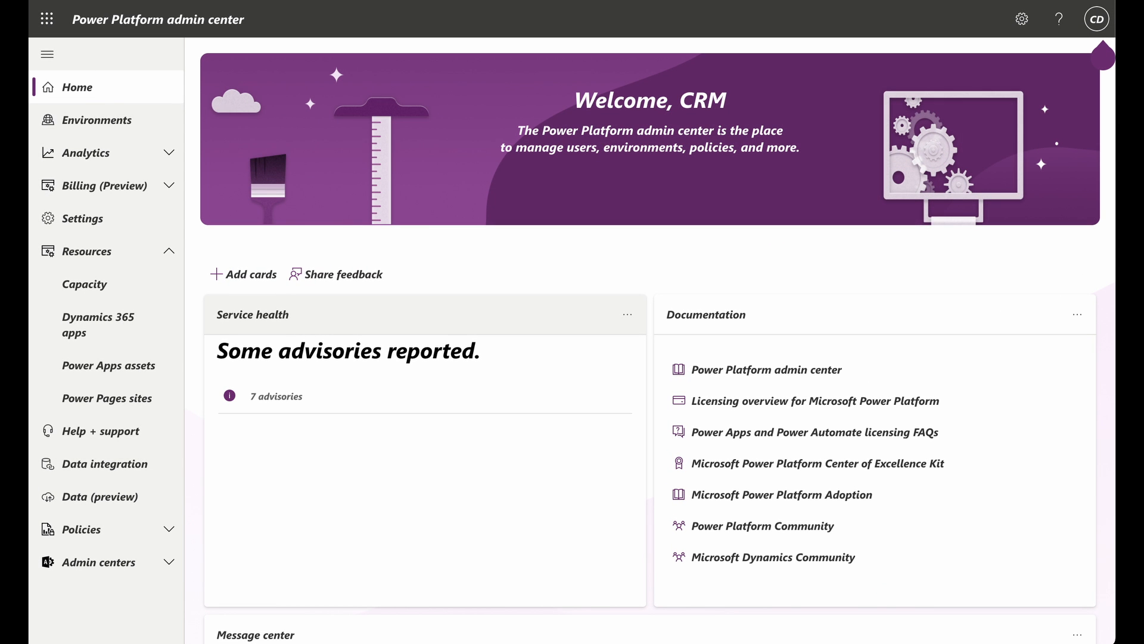
click(83, 283)
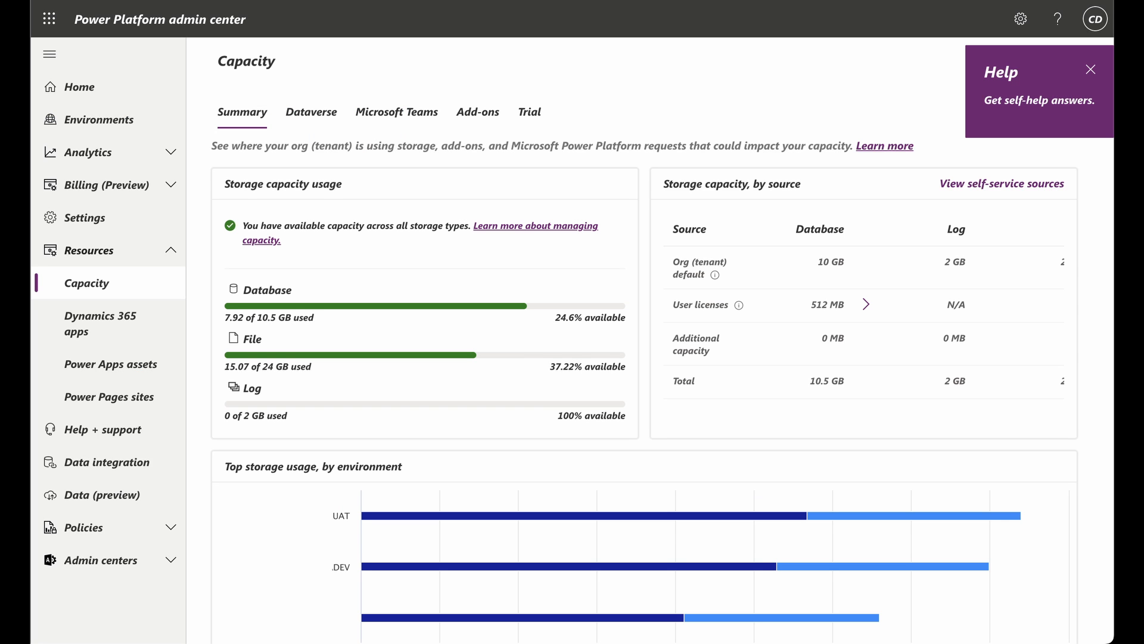